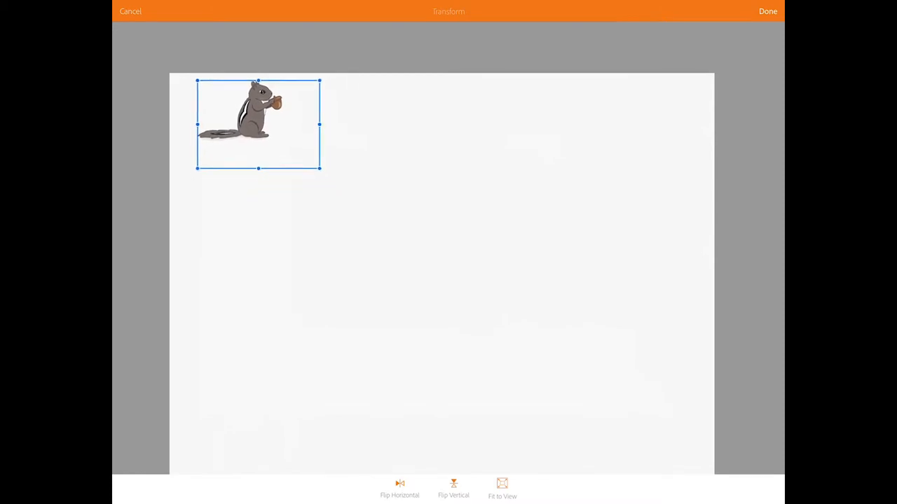
- Confirm the transform so the reference chipmunk image sits in the top-left corner
click(765, 11)
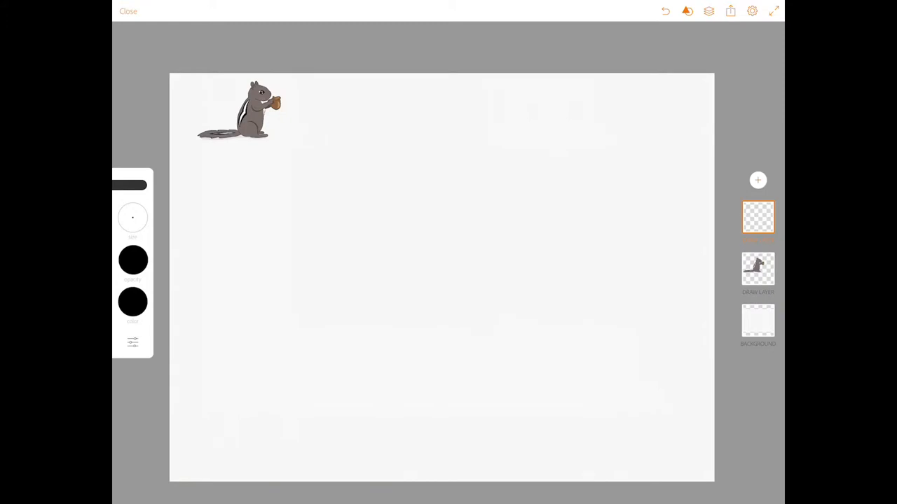
- Sketch the chipmunk's oval body, head with snout, and both ears in thin pencil lines
click(451, 205)
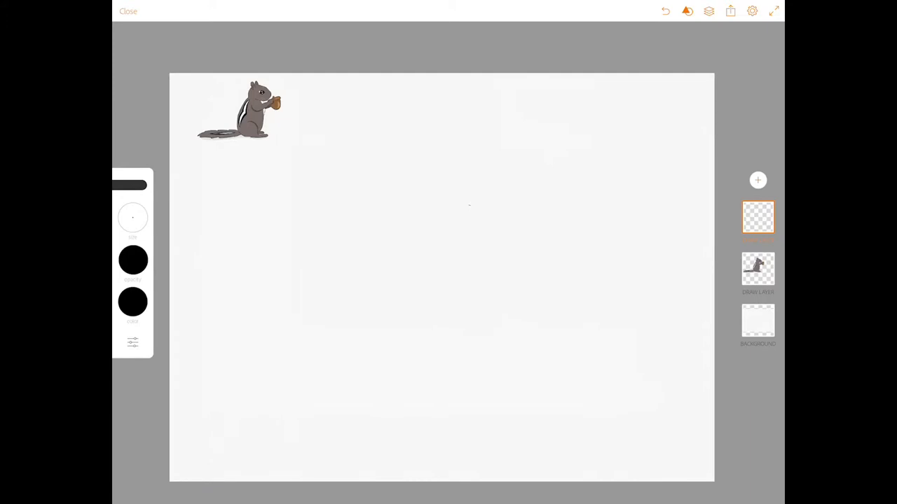
drag(469, 207, 463, 208)
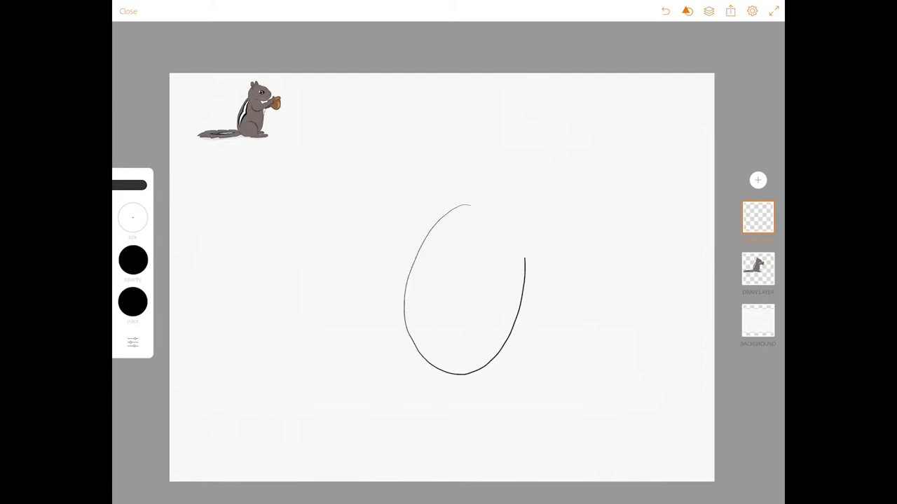
drag(521, 264, 465, 207)
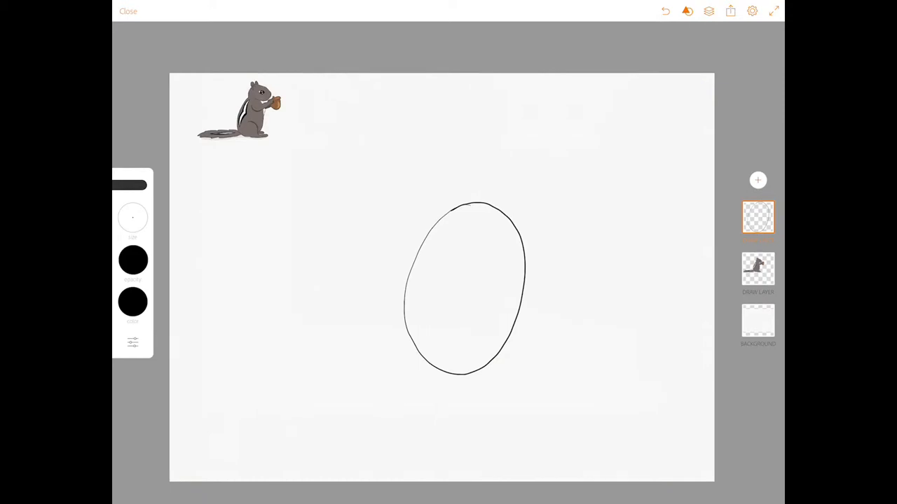
drag(497, 153, 532, 160)
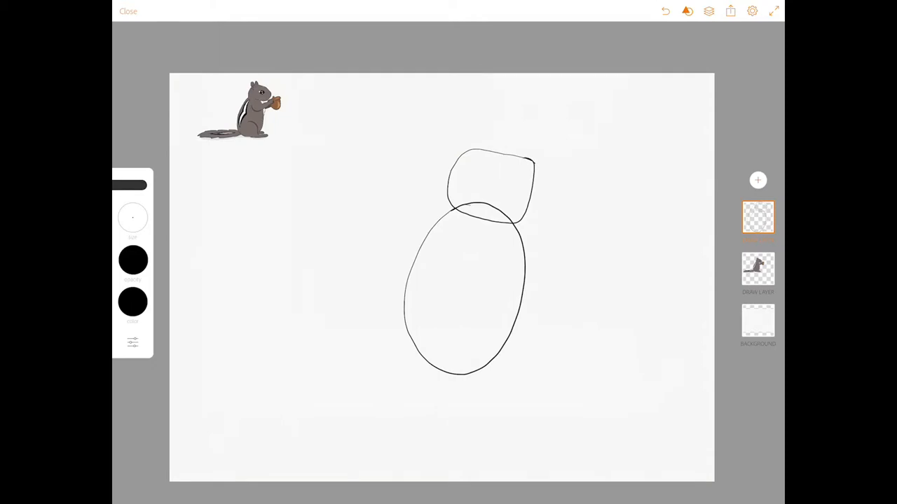
drag(532, 157, 553, 221)
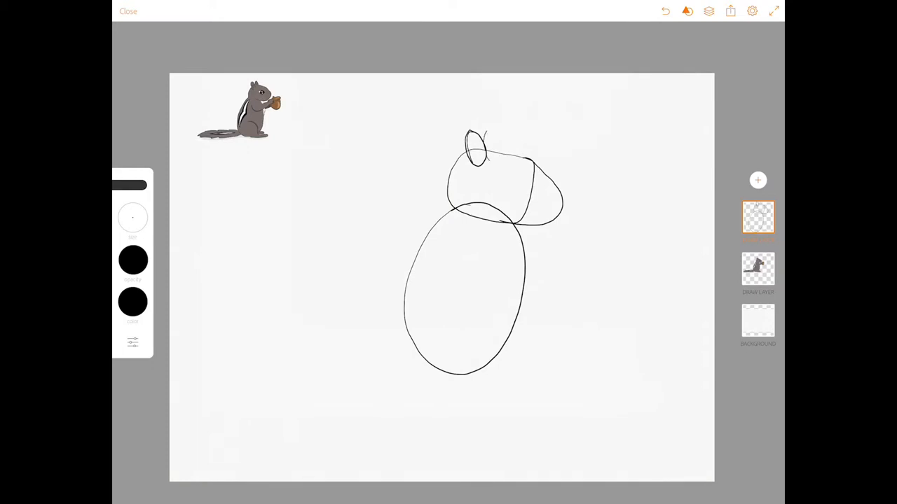
drag(490, 137, 477, 154)
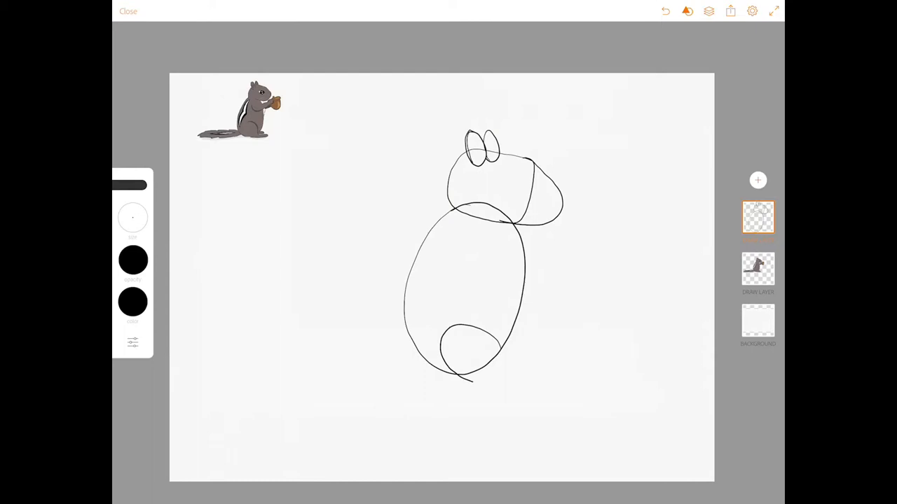
- Sketch the hind foot with toes and the long tail extending to the left
drag(463, 381, 504, 343)
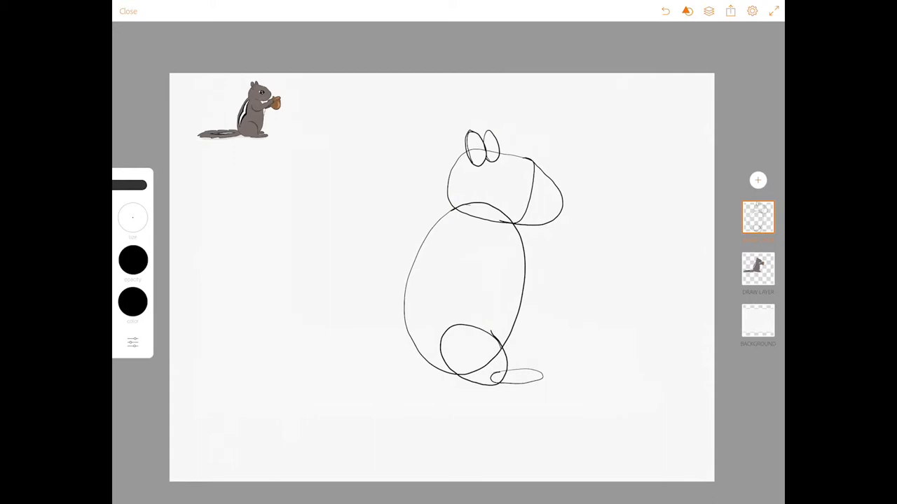
drag(504, 357, 521, 371)
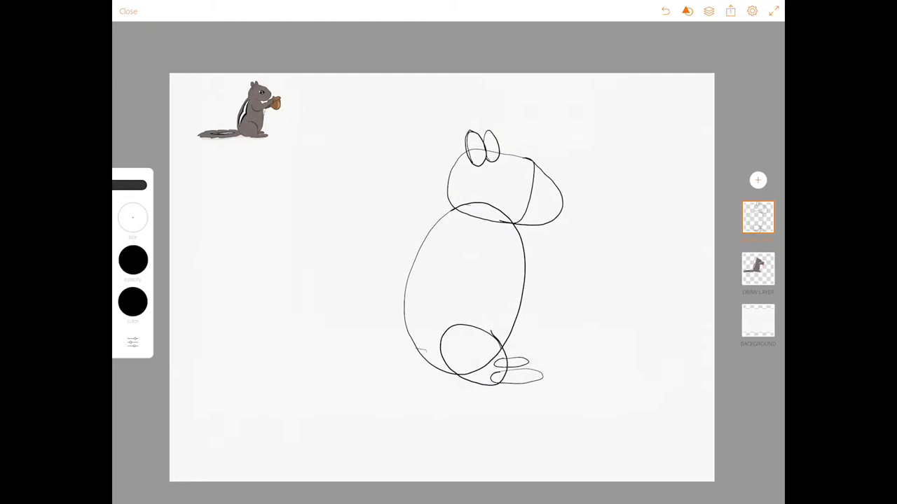
drag(424, 349, 238, 376)
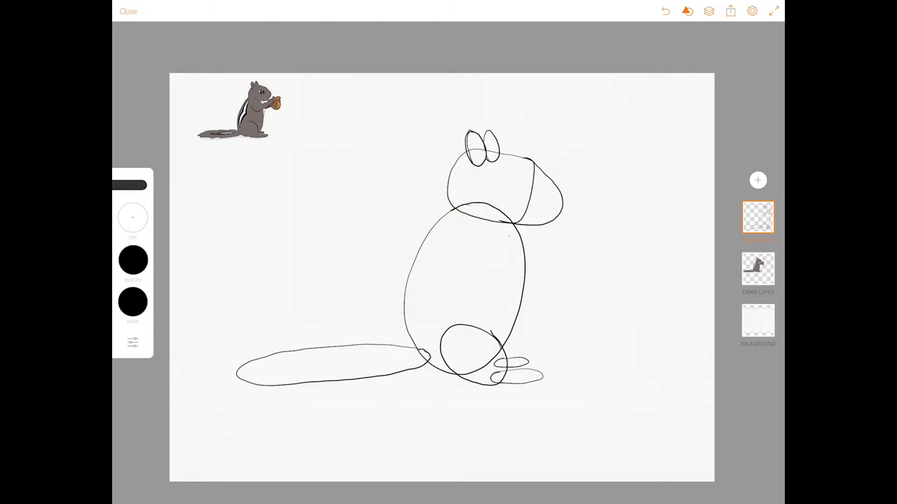
- Sketch the front arm and paw holding an acorn, and add the eye
drag(488, 231, 521, 253)
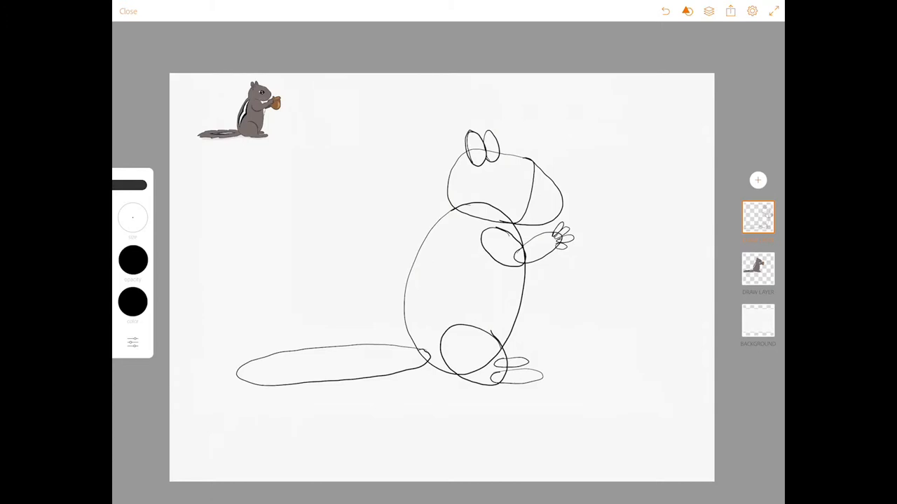
drag(568, 236, 591, 213)
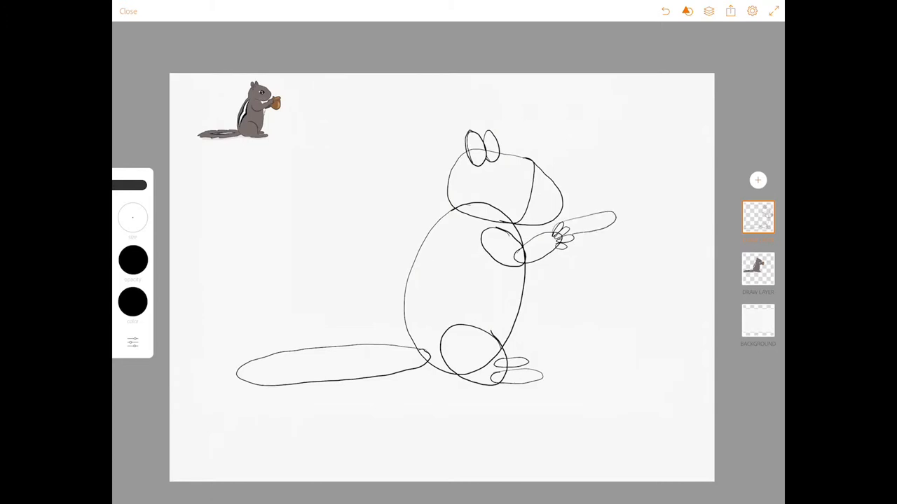
drag(561, 249, 595, 280)
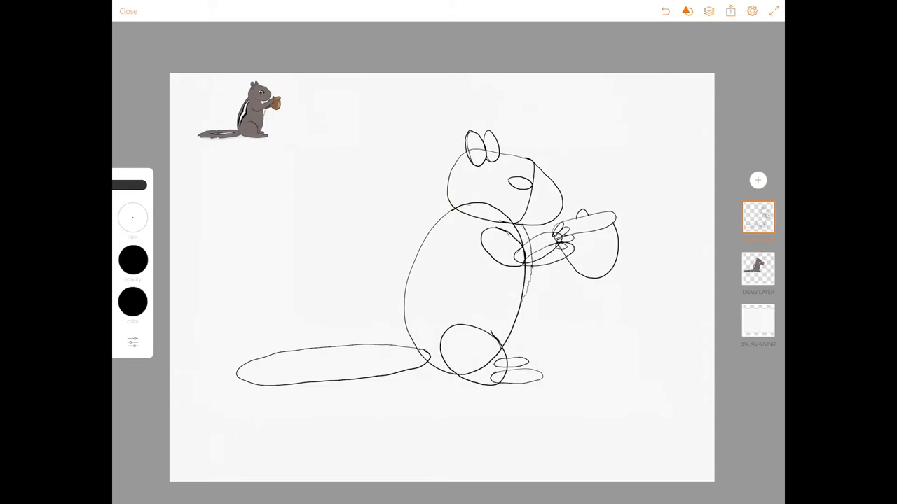
- Lower the sketch layer's opacity to about 20% so it becomes a faint guide
click(756, 218)
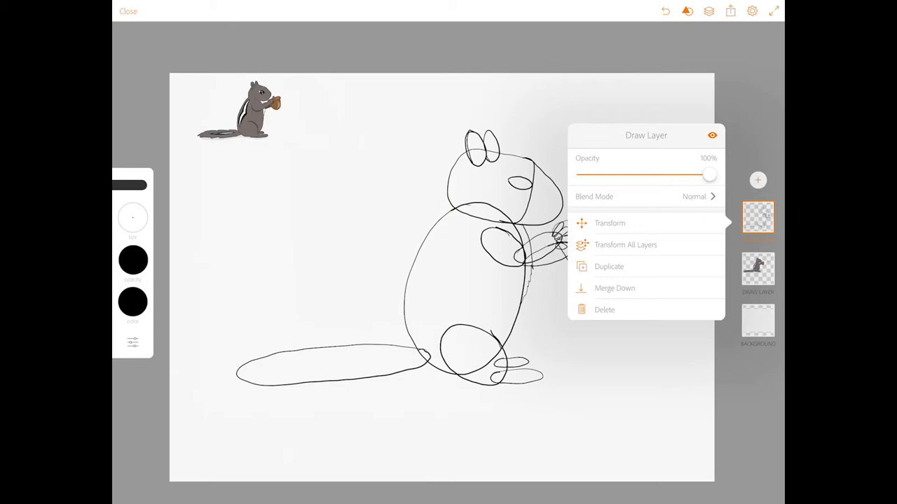
drag(709, 175, 697, 175)
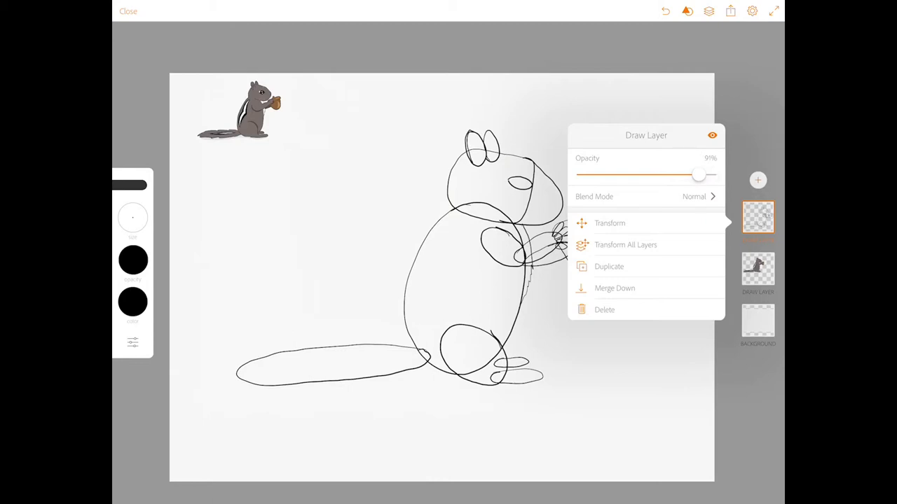
drag(698, 174, 674, 174)
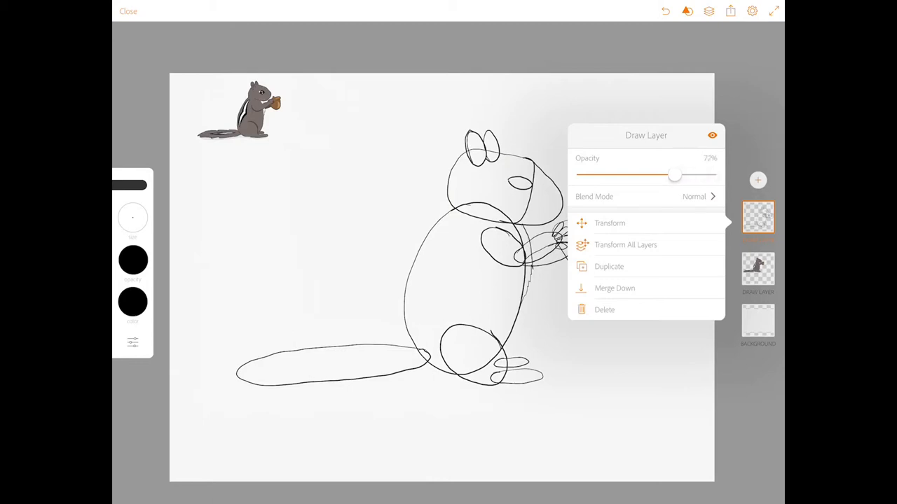
drag(673, 175, 615, 175)
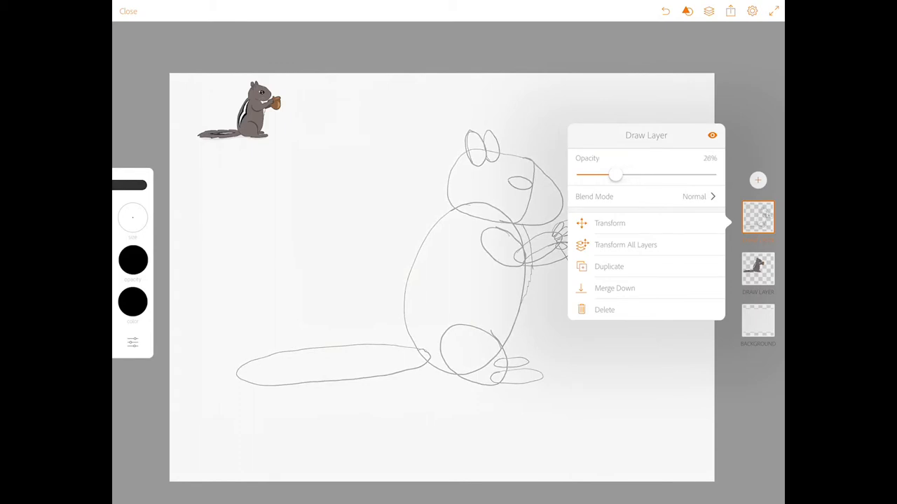
drag(613, 173, 588, 174)
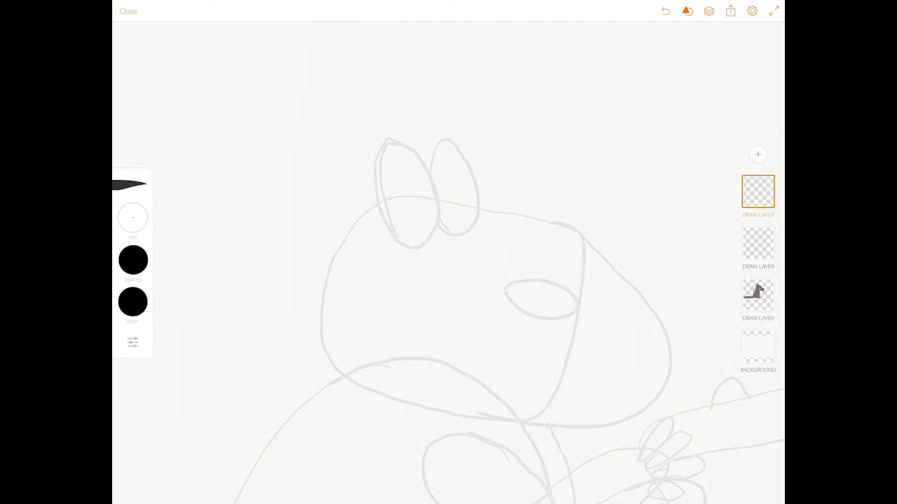
- Ink the left ear outline in bold black over the faint sketch
drag(389, 138, 367, 199)
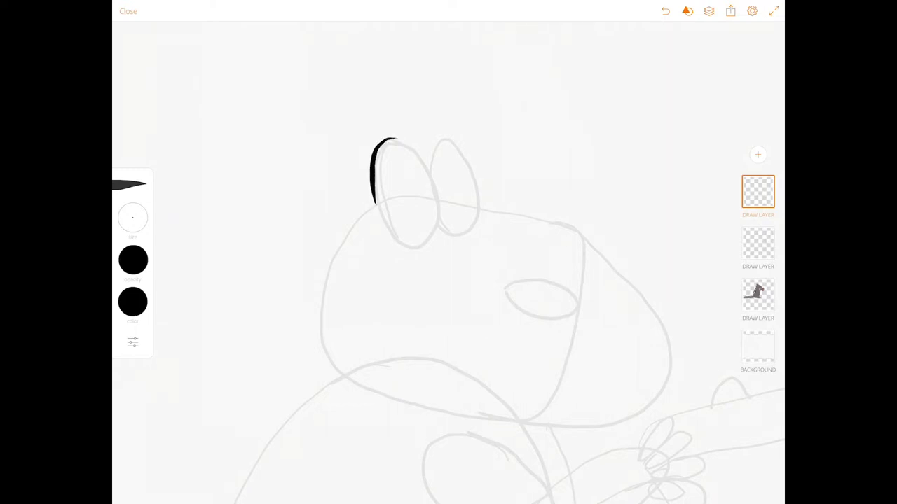
drag(393, 138, 427, 255)
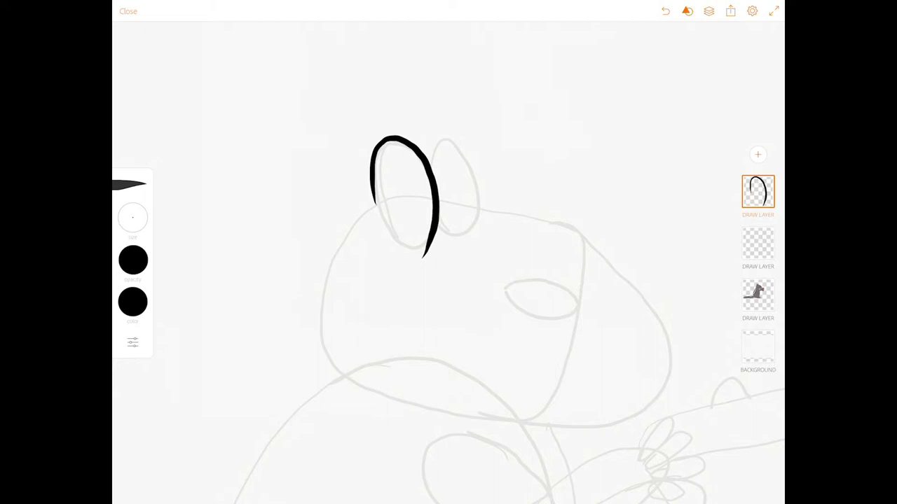
drag(413, 151, 406, 171)
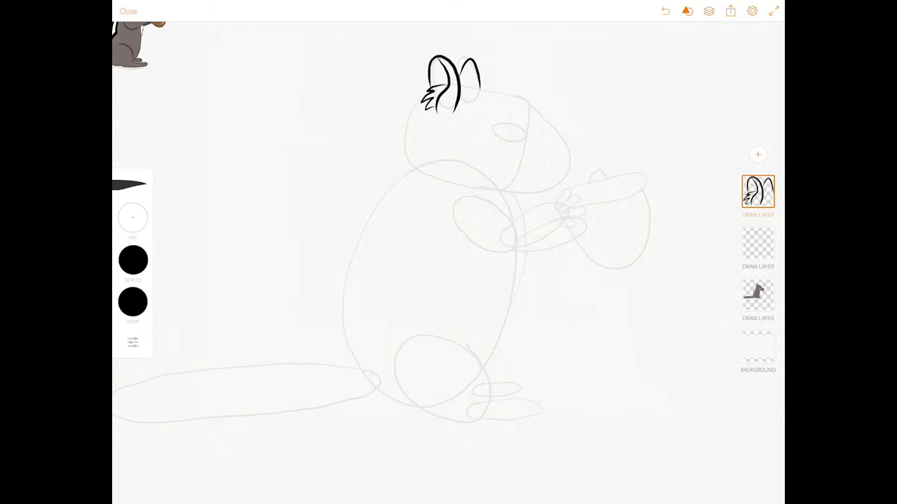
- Ink the back of the head and the long curve of the back down to the base
drag(434, 98, 406, 147)
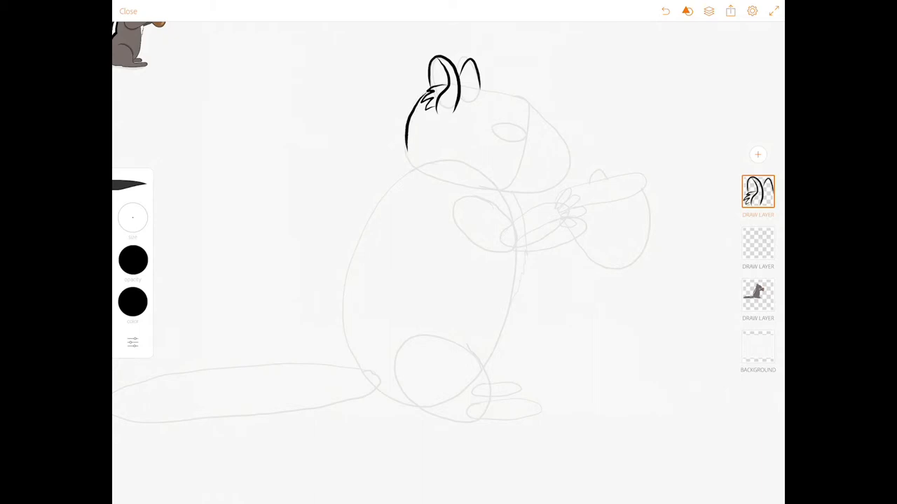
drag(421, 112, 378, 221)
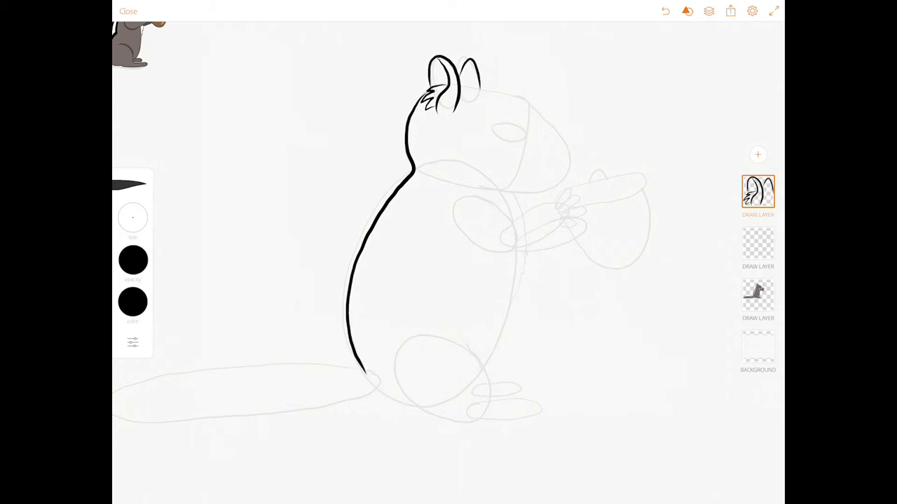
drag(362, 371, 421, 409)
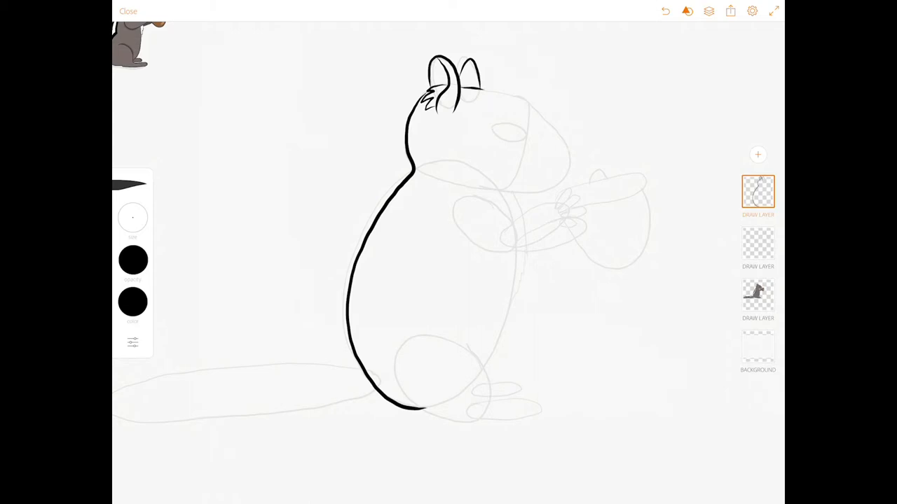
- Ink the top of the chipmunk's head and continue the head outline in bold black
drag(479, 86, 529, 101)
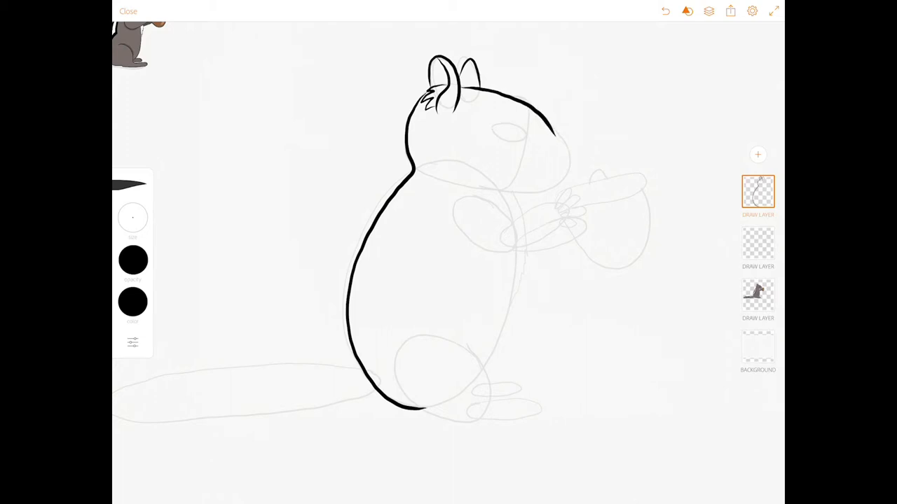
drag(554, 129, 558, 182)
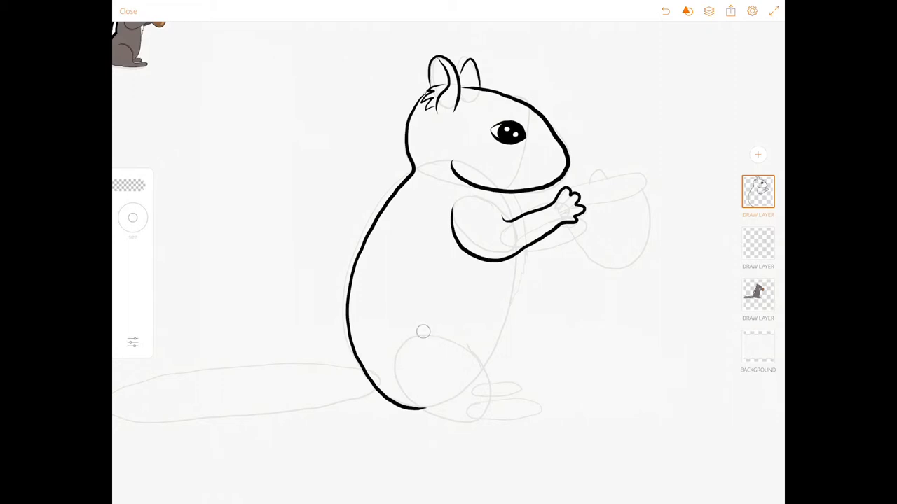
- On a different draw layer with a chosen brush, ink the rounded haunch and lower body
click(756, 244)
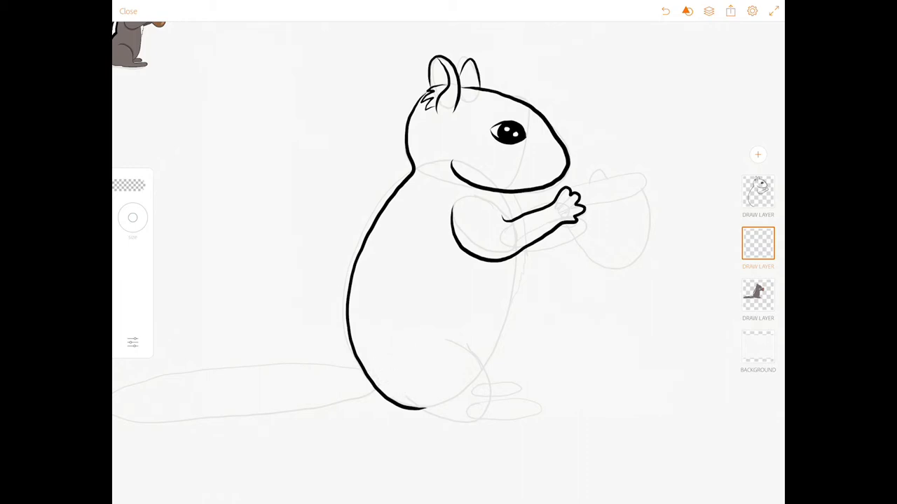
click(756, 192)
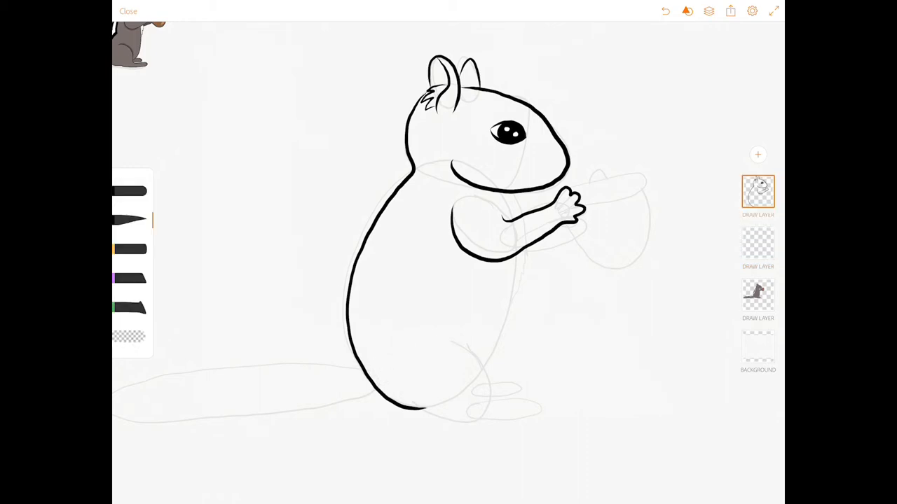
drag(423, 329, 483, 357)
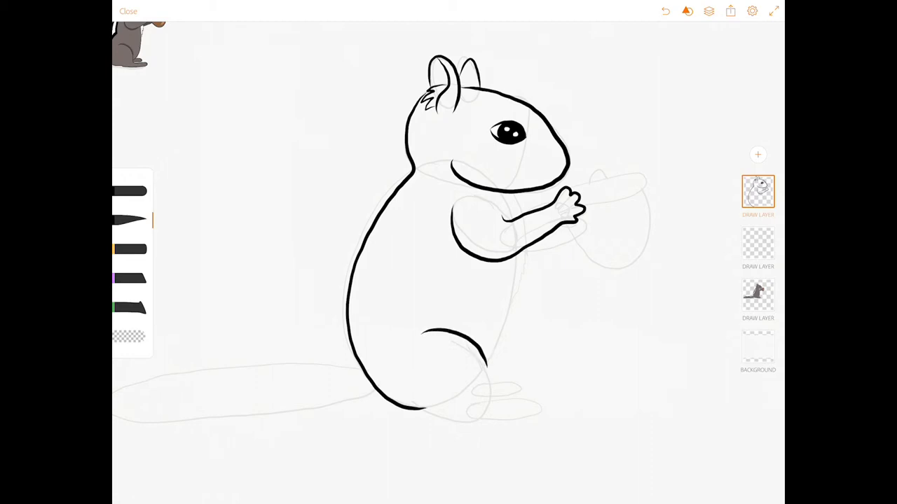
drag(477, 378, 512, 404)
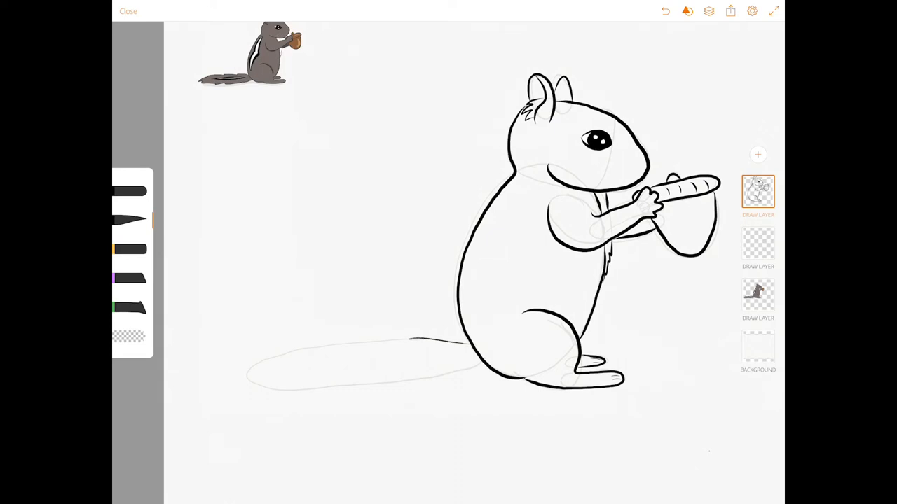
- Ink the top edge of the tail and continue its outline toward the tip
drag(301, 348, 420, 341)
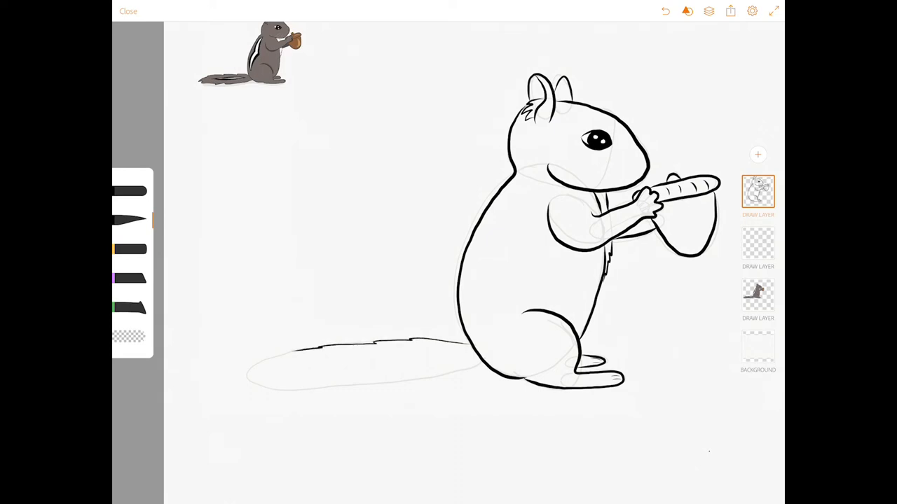
drag(294, 350, 249, 381)
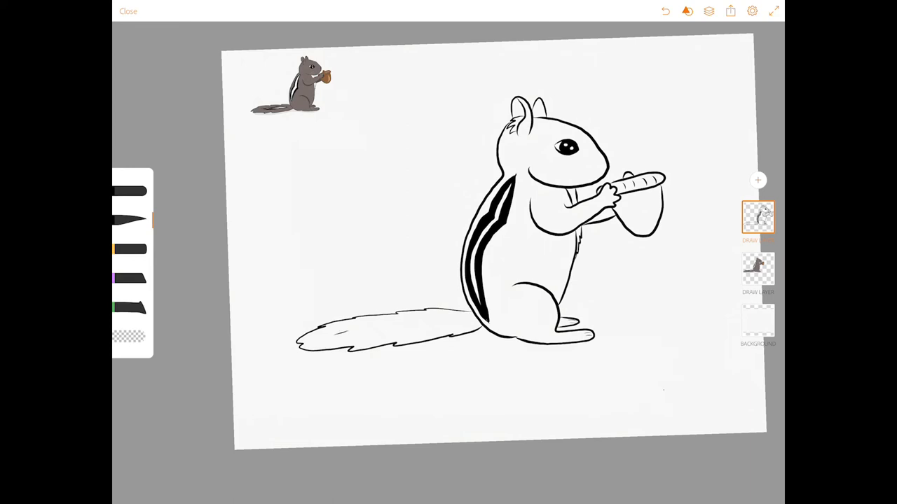
- Paint a black stripe along the chipmunk's side with the ink brush
drag(329, 322, 441, 320)
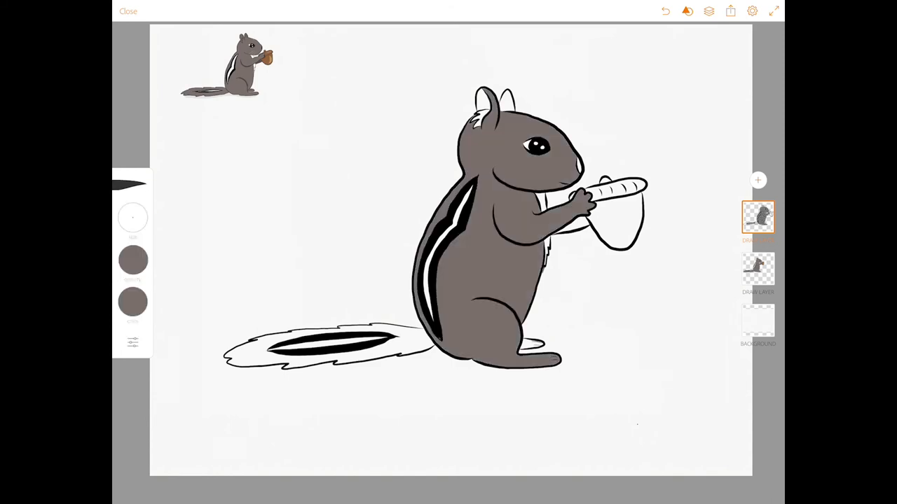
- Color the tail gray and give the inner ear a pale tan
click(132, 302)
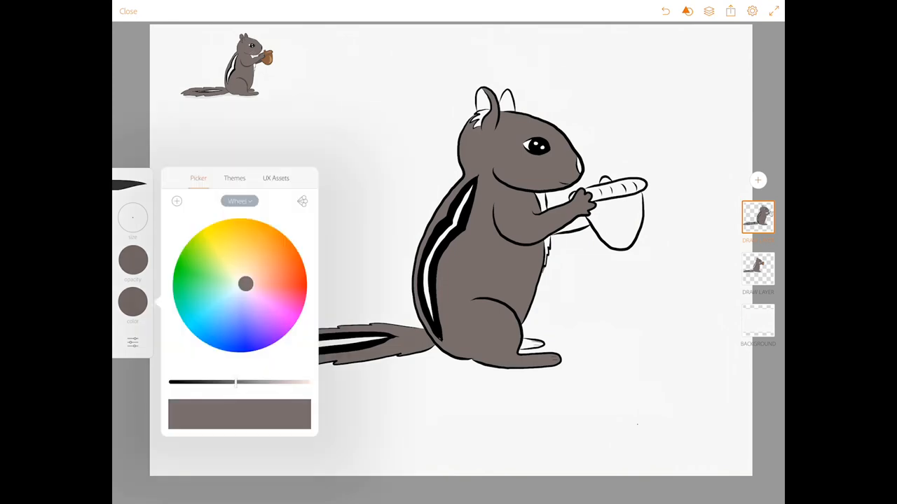
drag(236, 381, 230, 381)
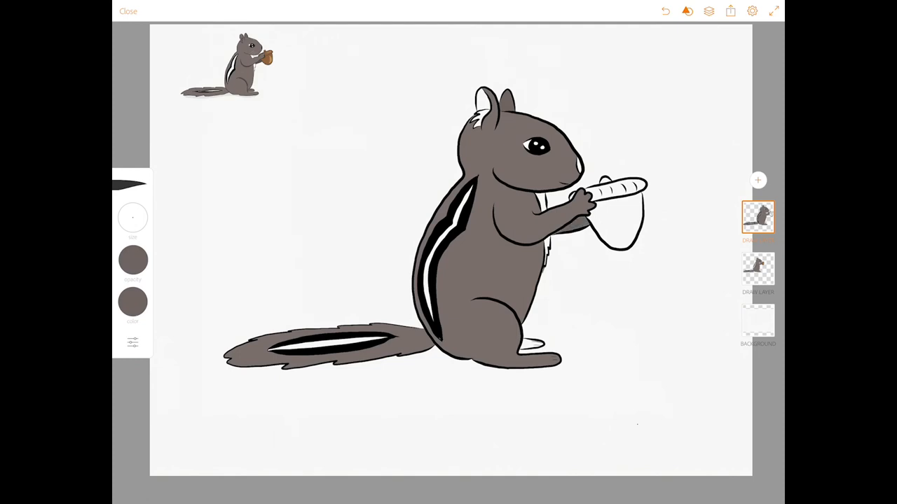
click(131, 302)
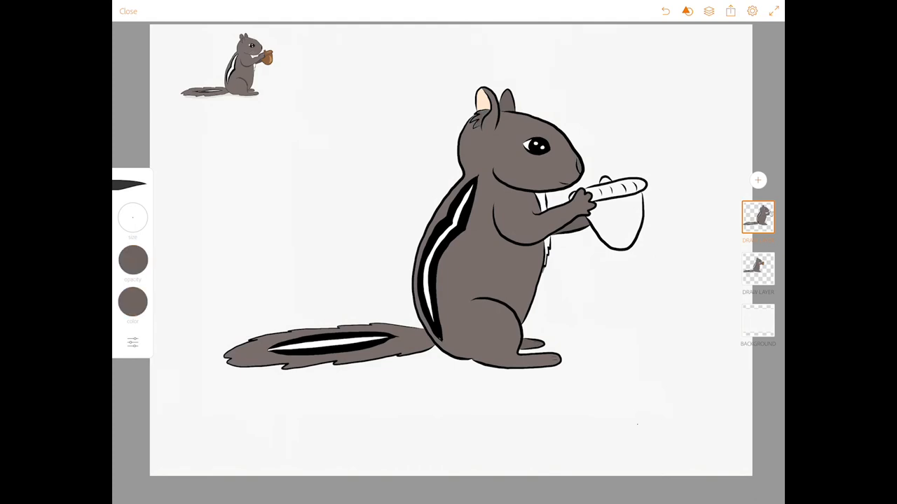
- Pick a brown and color the acorn, then add a new empty layer on top
click(132, 301)
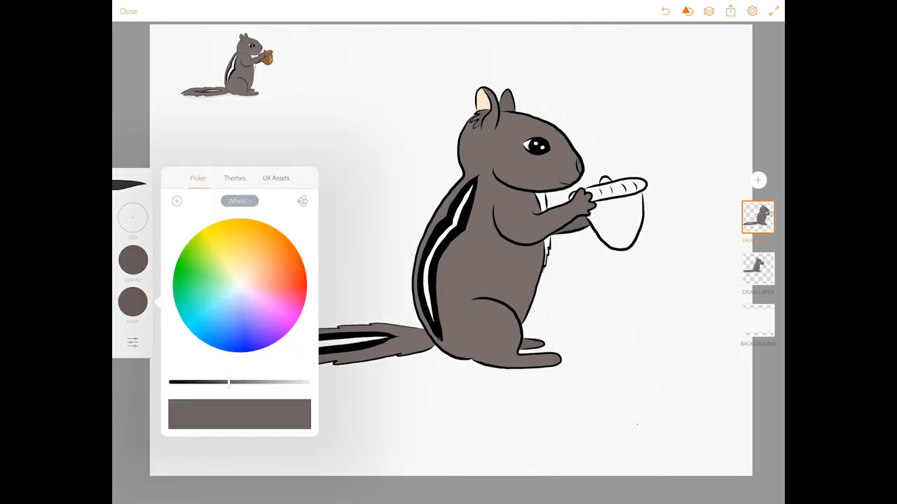
click(252, 264)
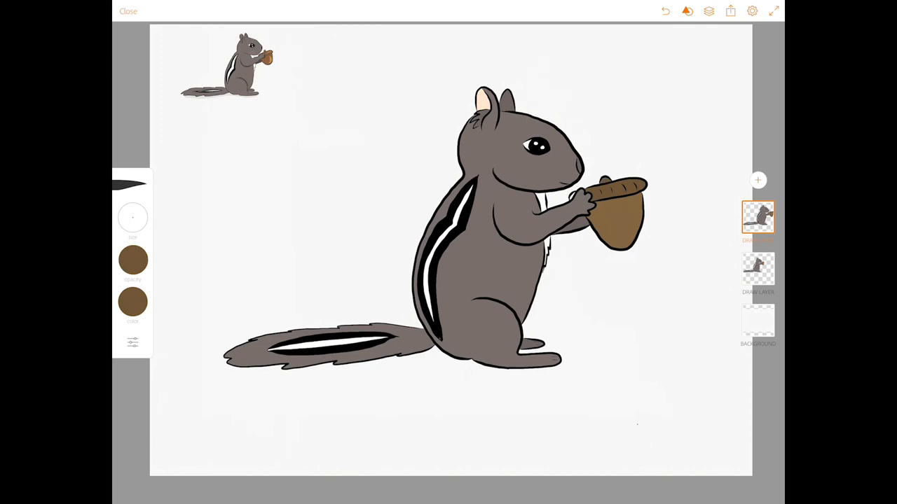
click(132, 301)
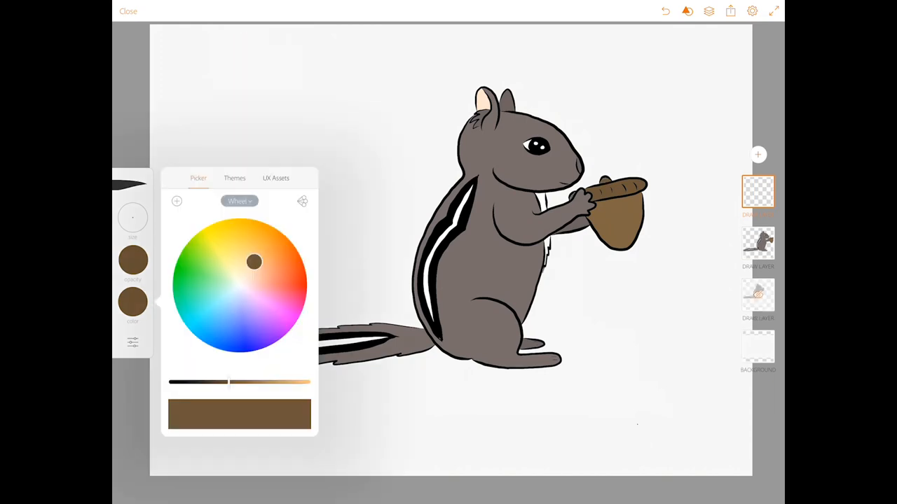
- Paint a darker translucent gray shadow along the chipmunk's haunch on a new top layer
click(241, 286)
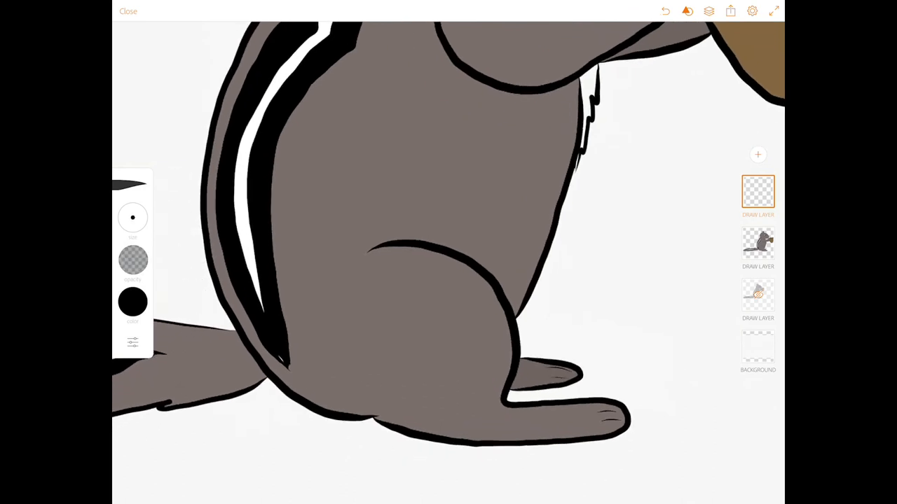
drag(371, 245, 497, 280)
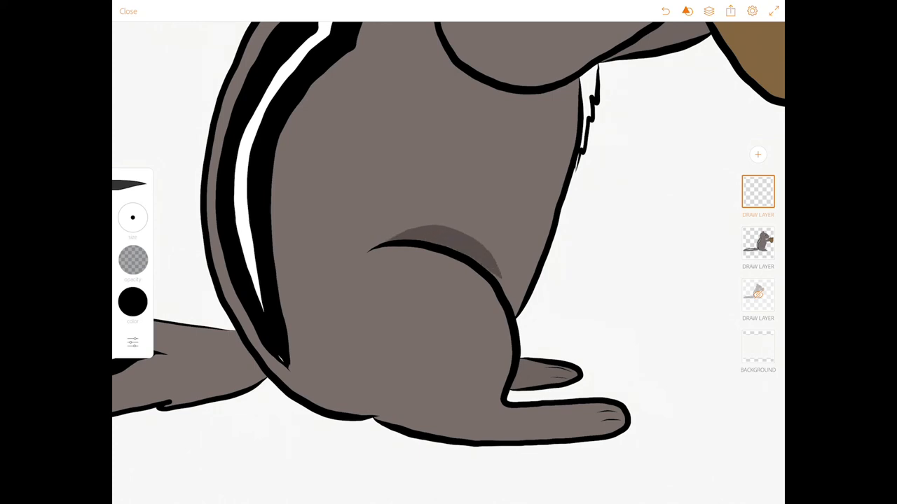